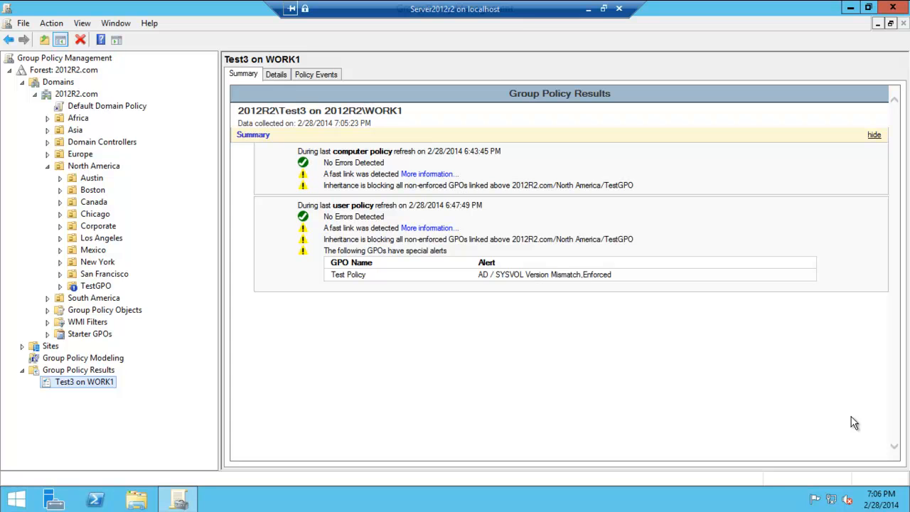
mouse_move(895, 75)
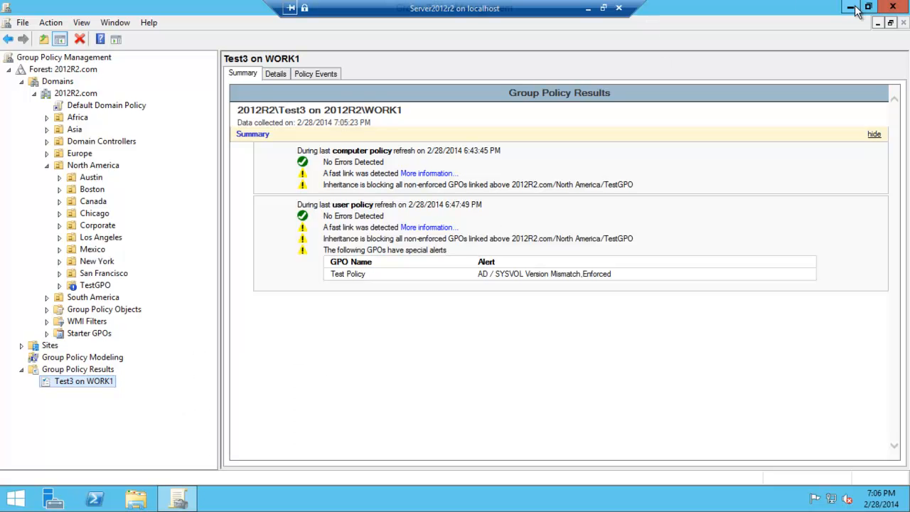
Minimize Group Policy Management and select Active Directory Users and Computers in Administrative Tools.
click(850, 8)
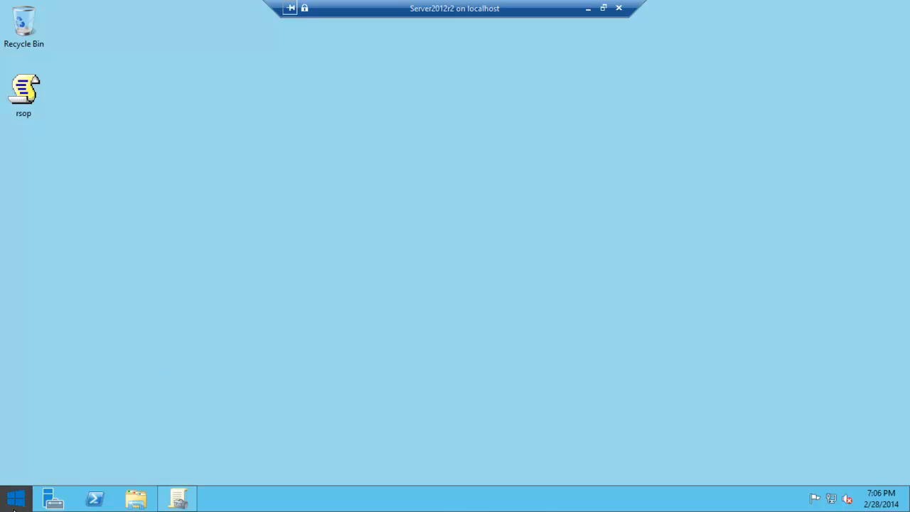
mouse_move(298, 168)
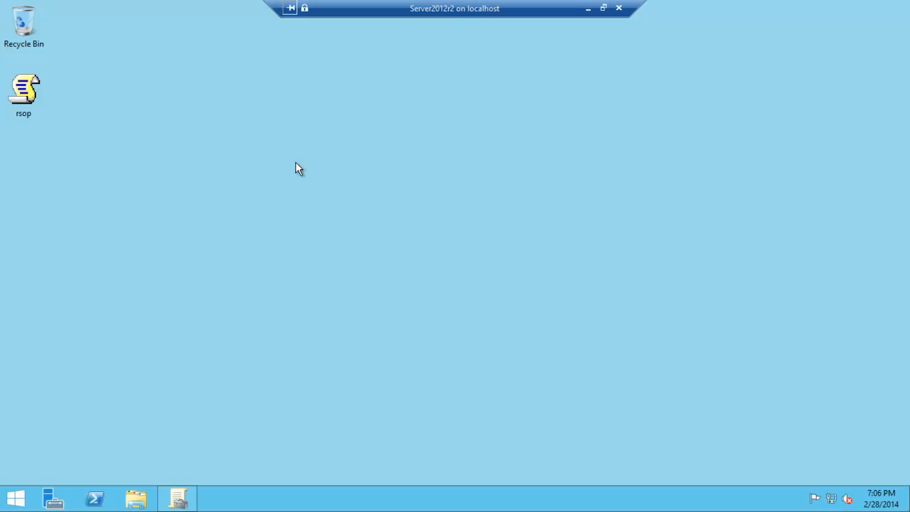
click(218, 498)
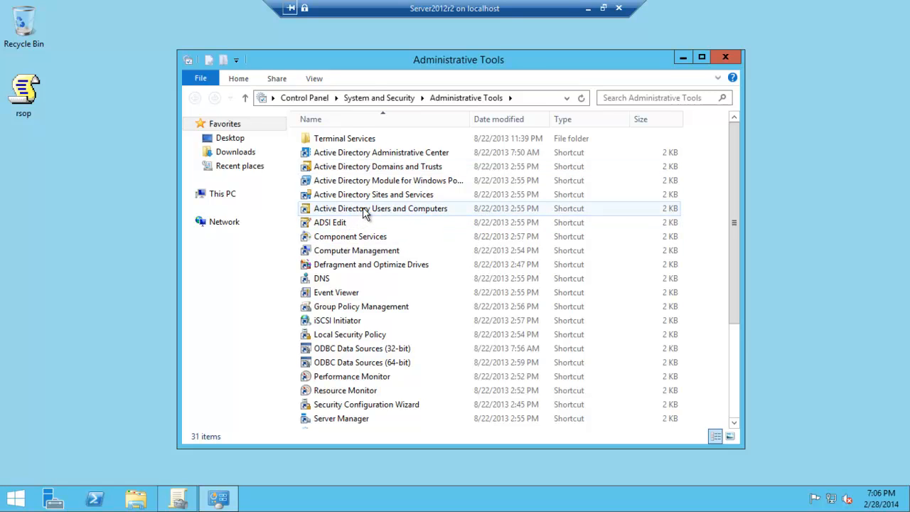
click(381, 209)
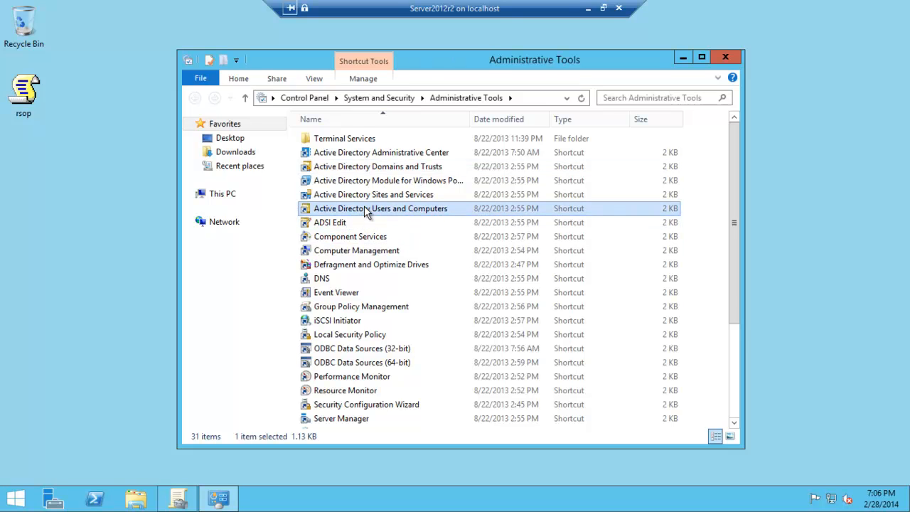
Launch Active Directory Users and Computers and raise the shortcut menu for Test3 in TestGPO.
double_click(380, 209)
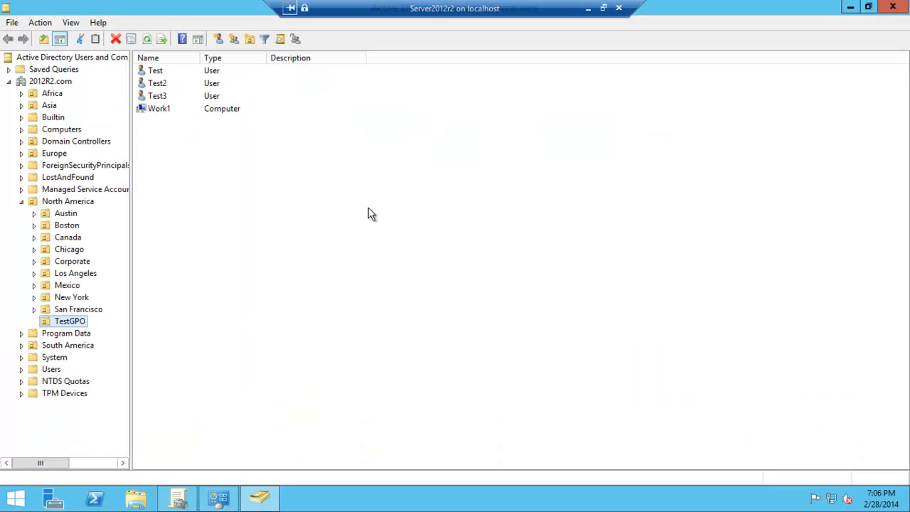
click(158, 95)
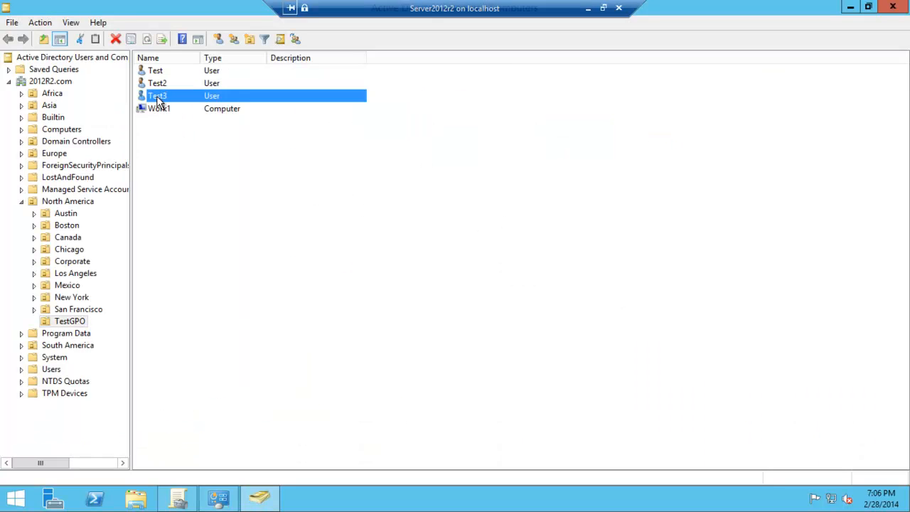
right_click(157, 95)
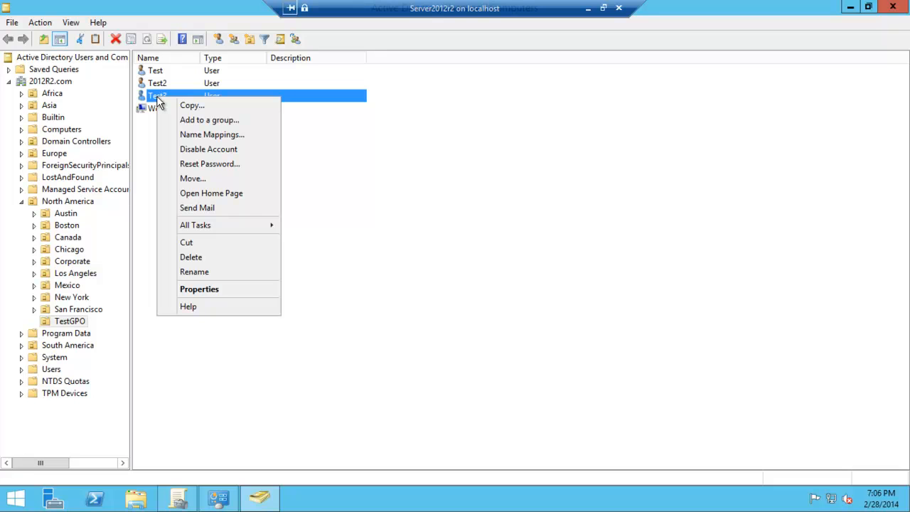
mouse_move(158, 204)
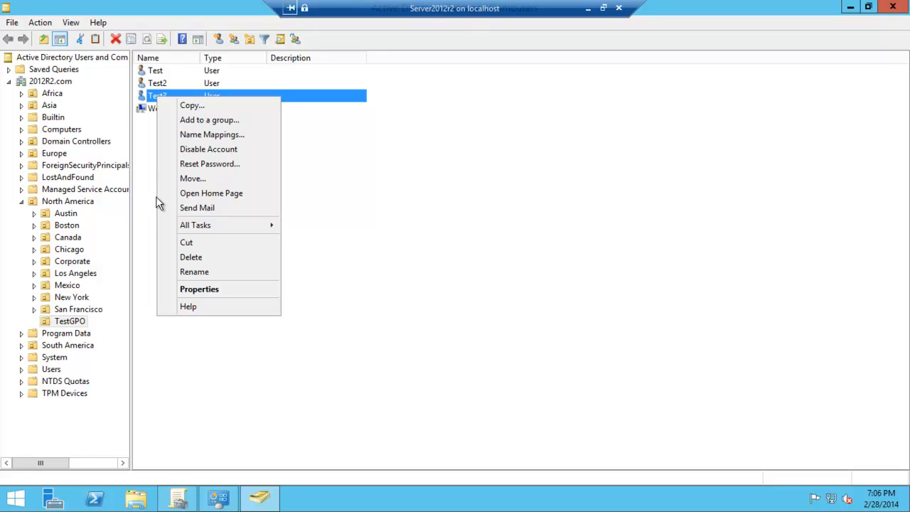
Expand All Tasks for Test3 to reveal Resultant Set of Policy (Planning) and (Logging).
click(195, 224)
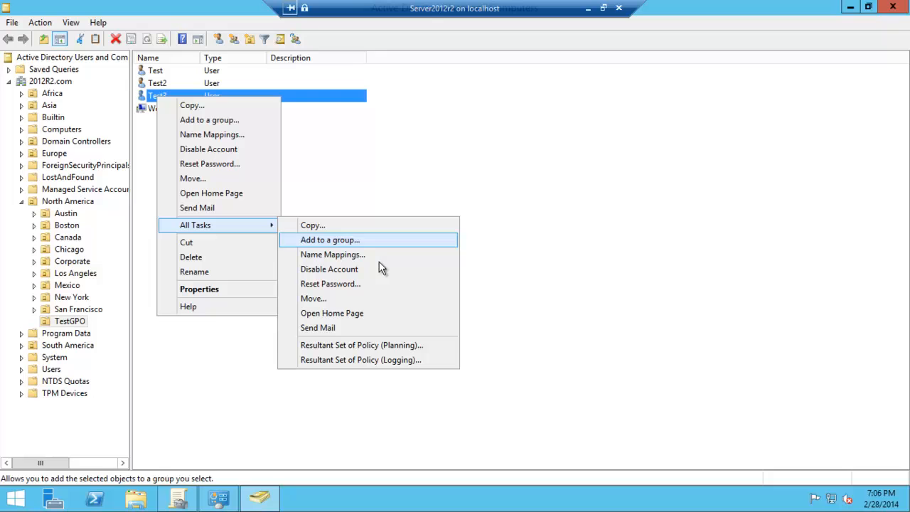
mouse_move(369, 348)
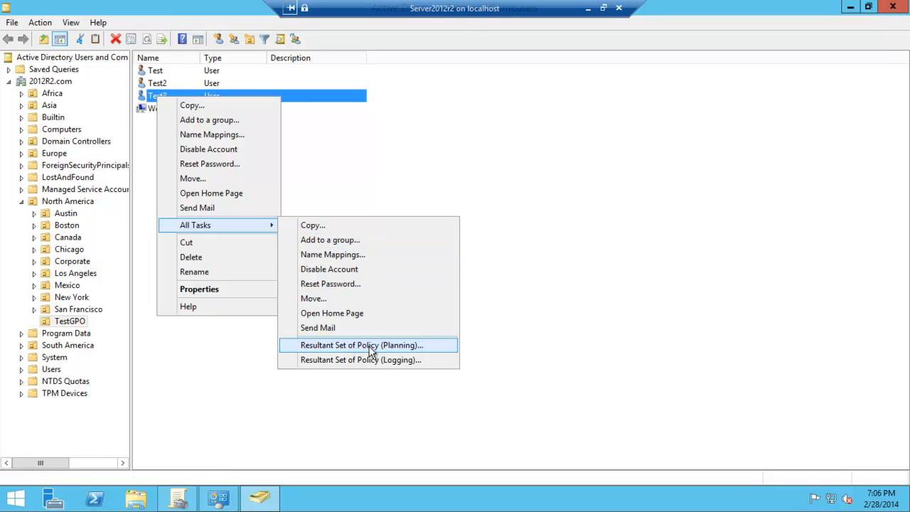
mouse_move(365, 359)
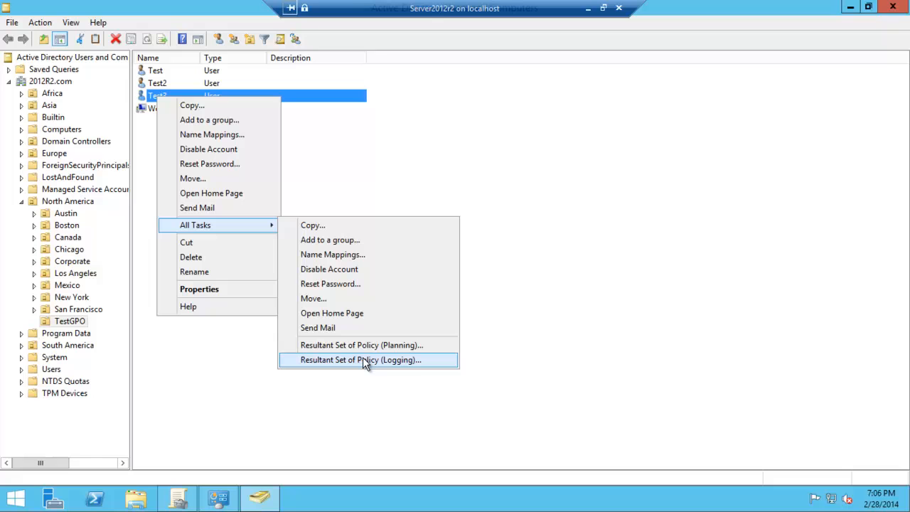
mouse_move(376, 348)
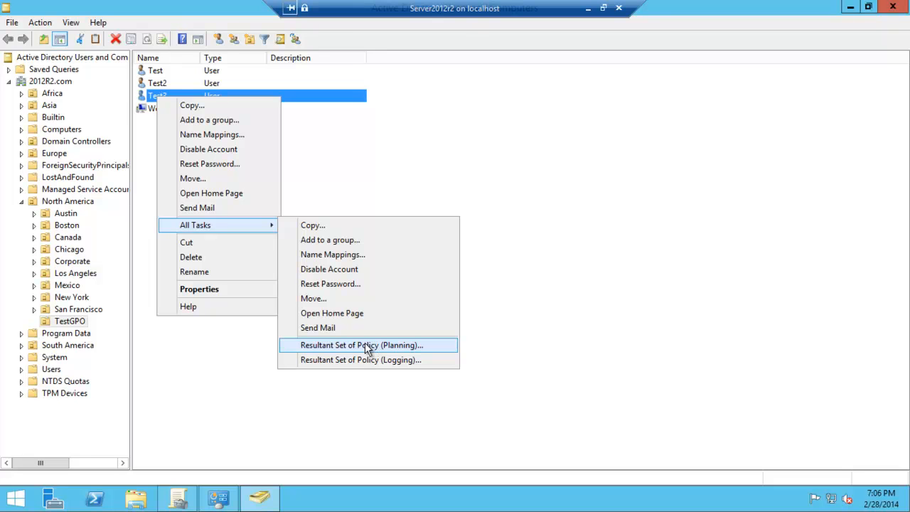
mouse_move(360, 359)
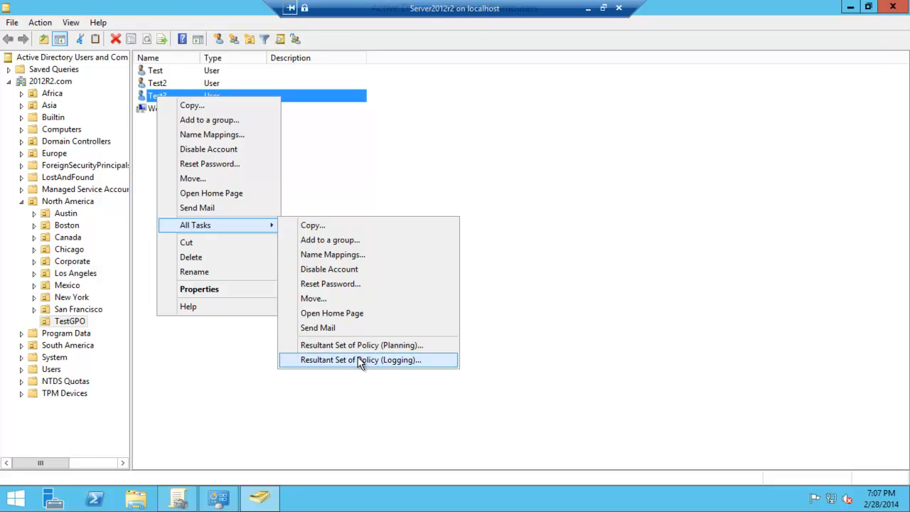
Run the Resultant Set of Policy (Logging) wizard for Test3 on computer WORK1.
click(360, 360)
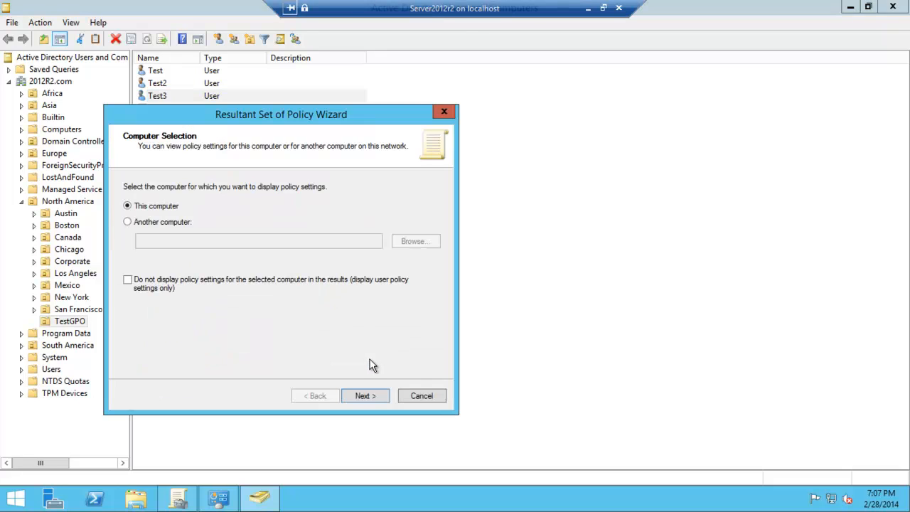
click(128, 221)
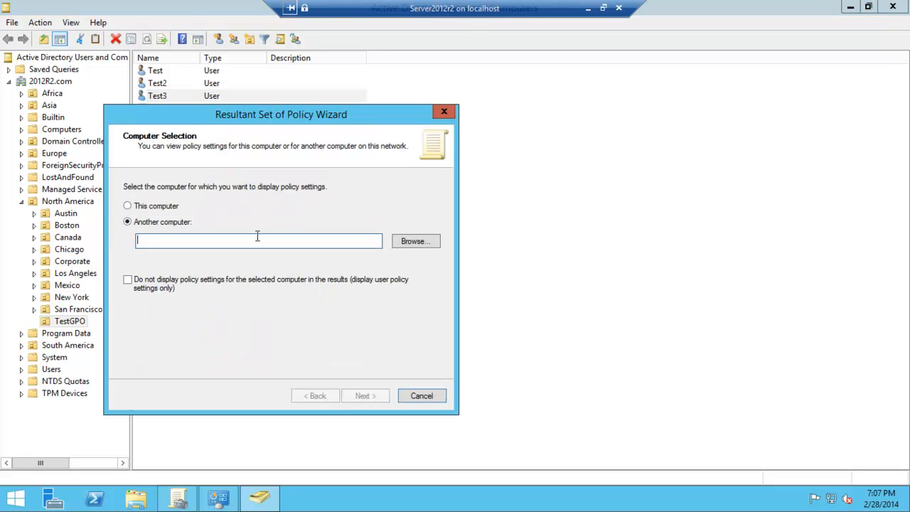
click(415, 240)
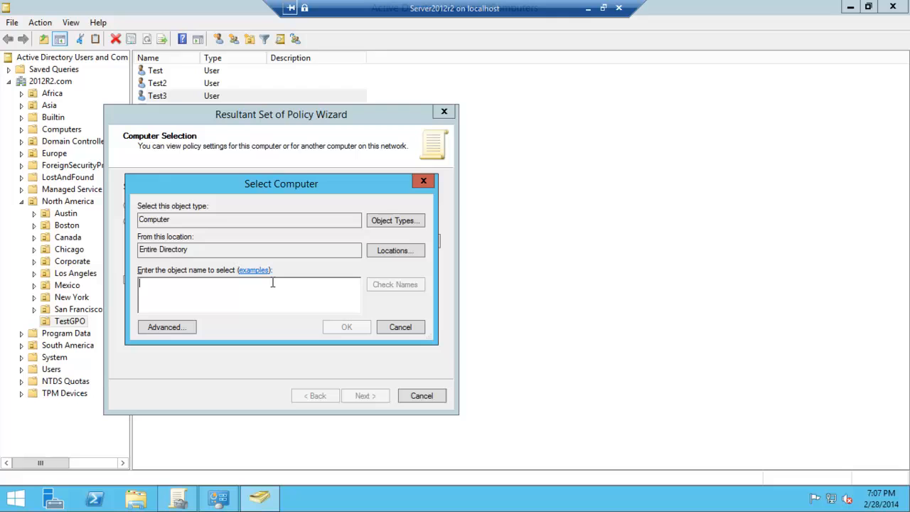
text(wor)
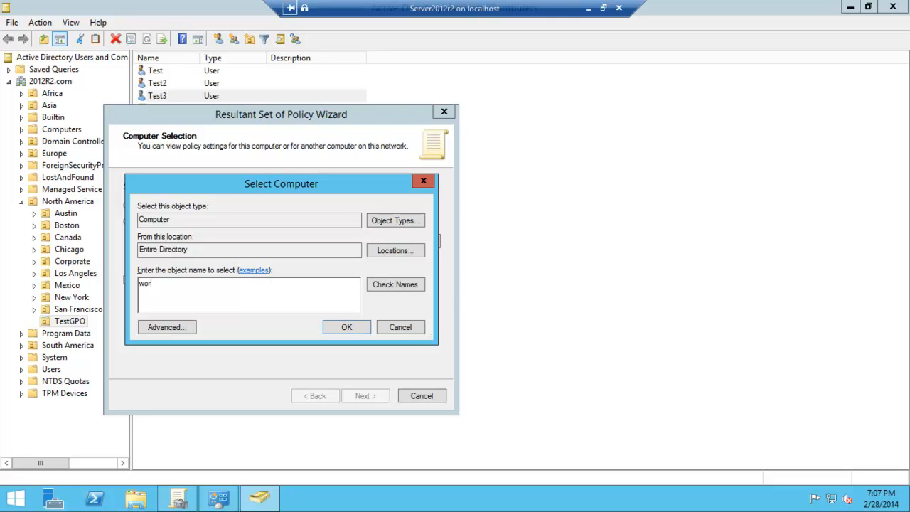
click(395, 284)
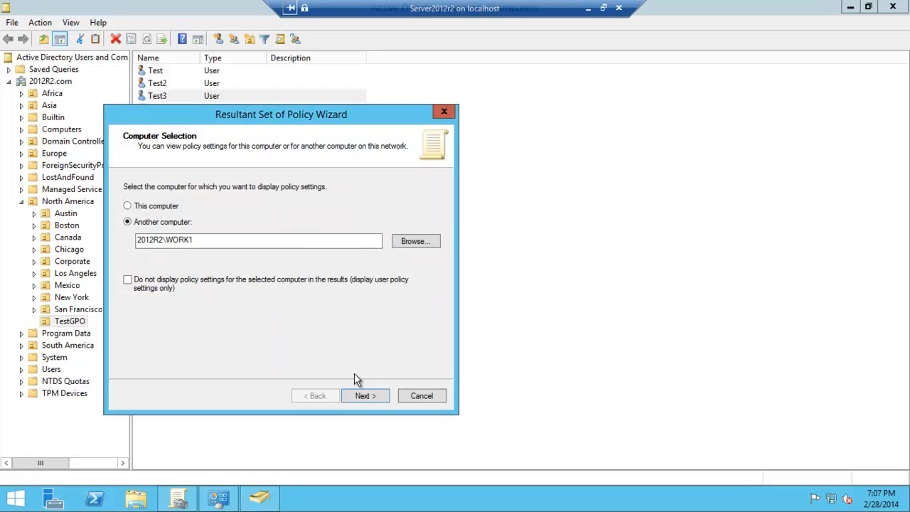
click(365, 395)
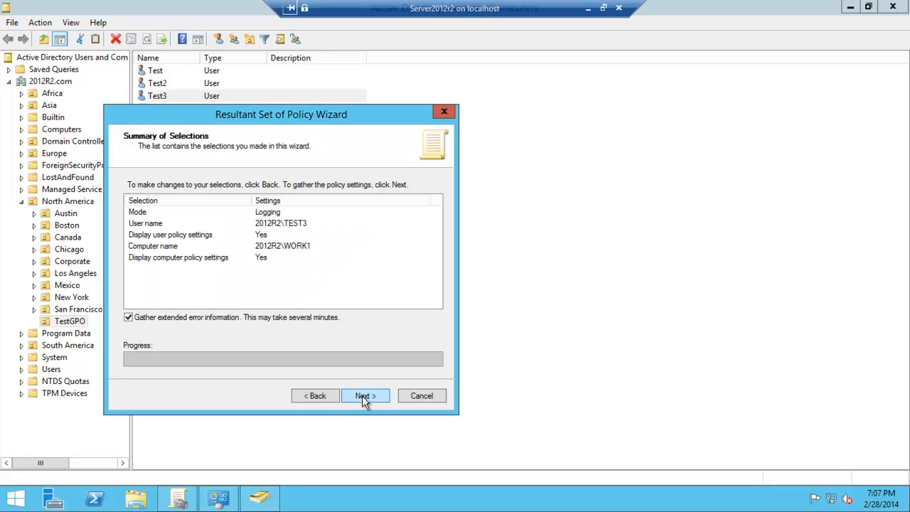
click(365, 395)
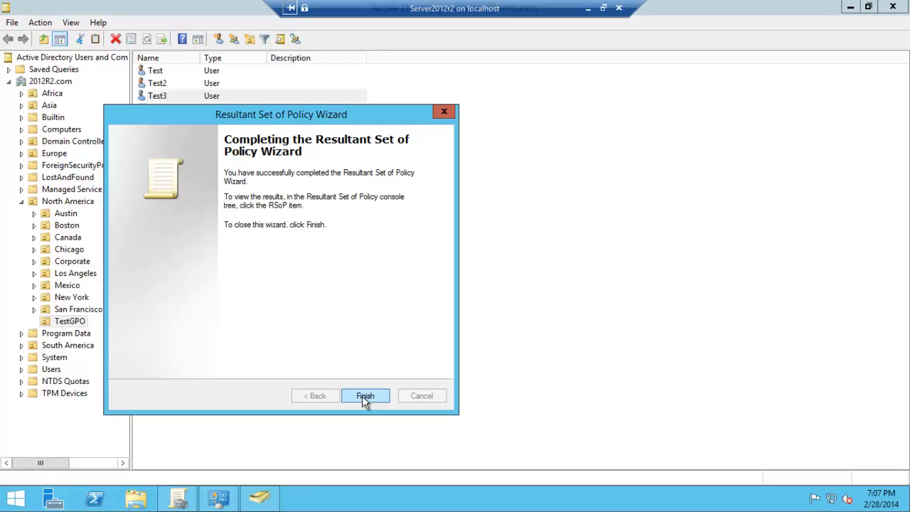
Finish the wizard and view Computer and User Configuration properties, showing Test Policy's revision.
click(365, 395)
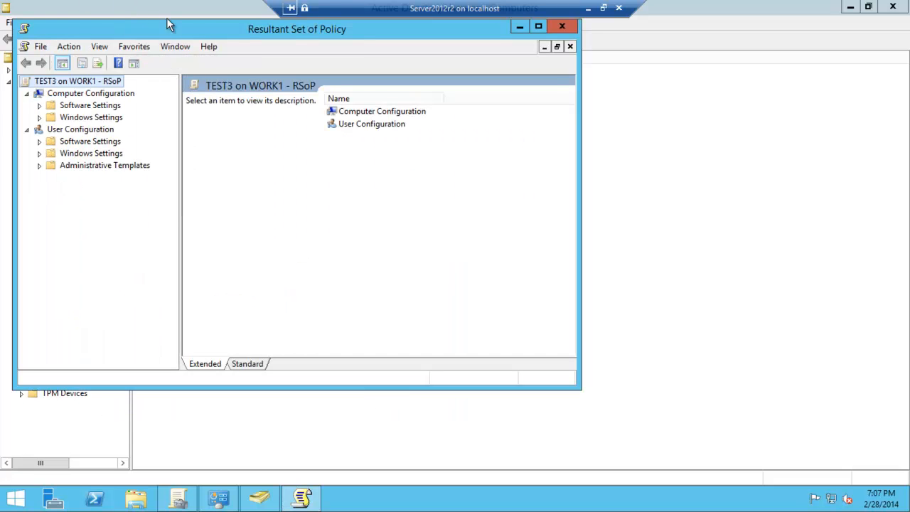
mouse_move(315, 136)
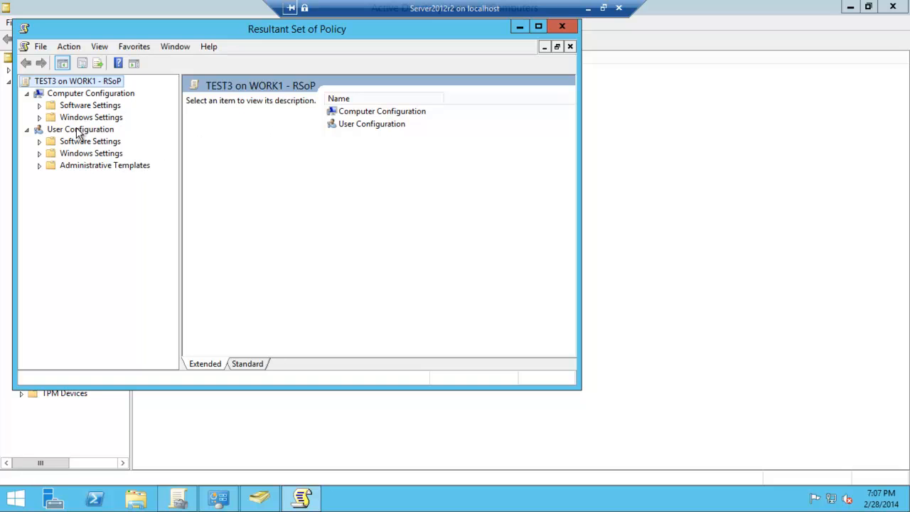
click(382, 111)
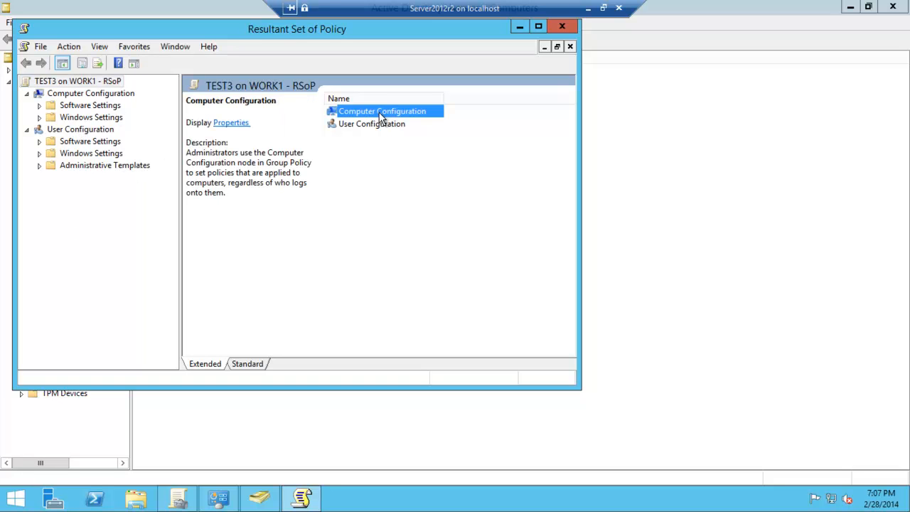
mouse_move(230, 122)
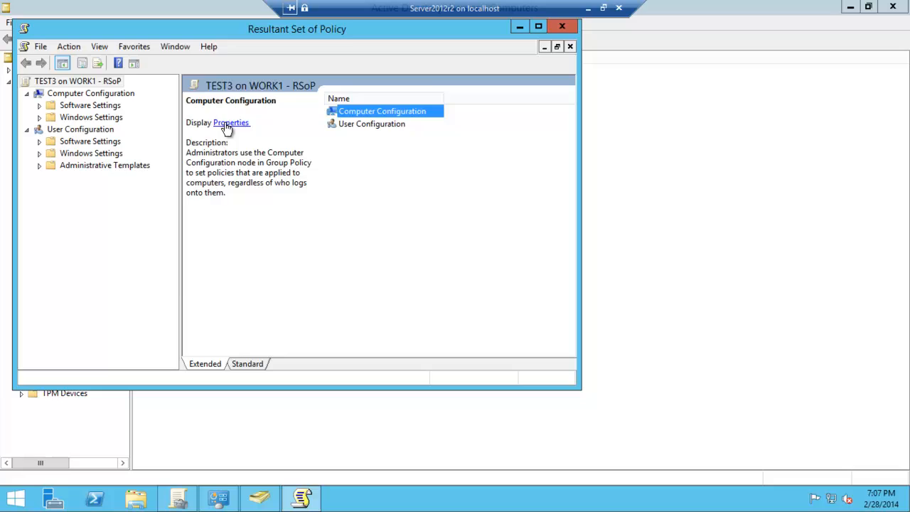
click(230, 122)
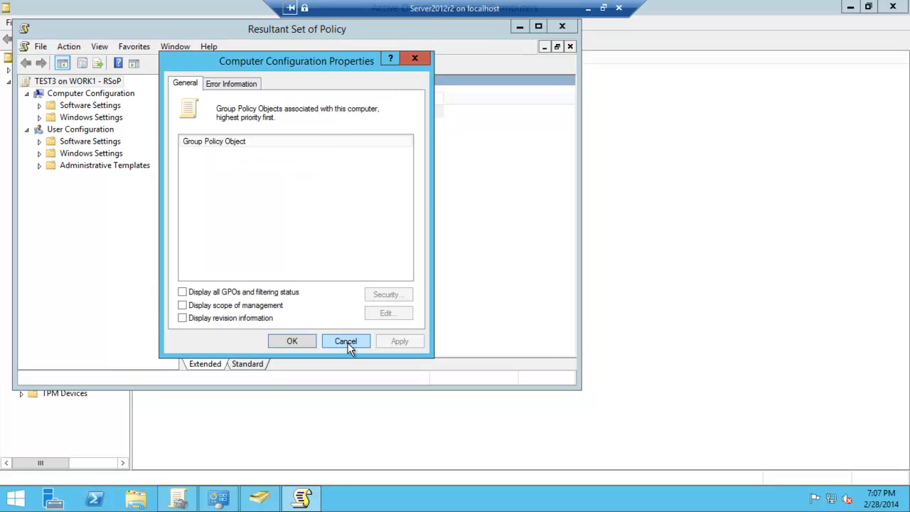
click(346, 341)
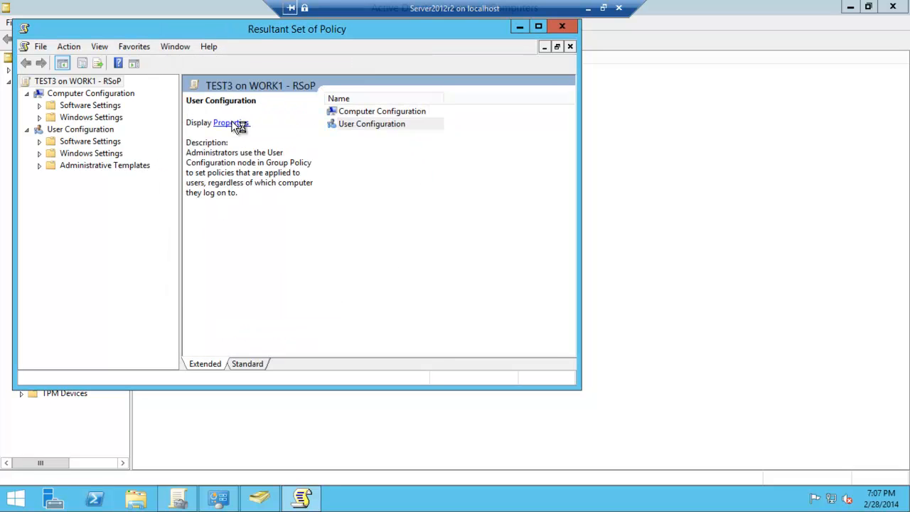
click(229, 122)
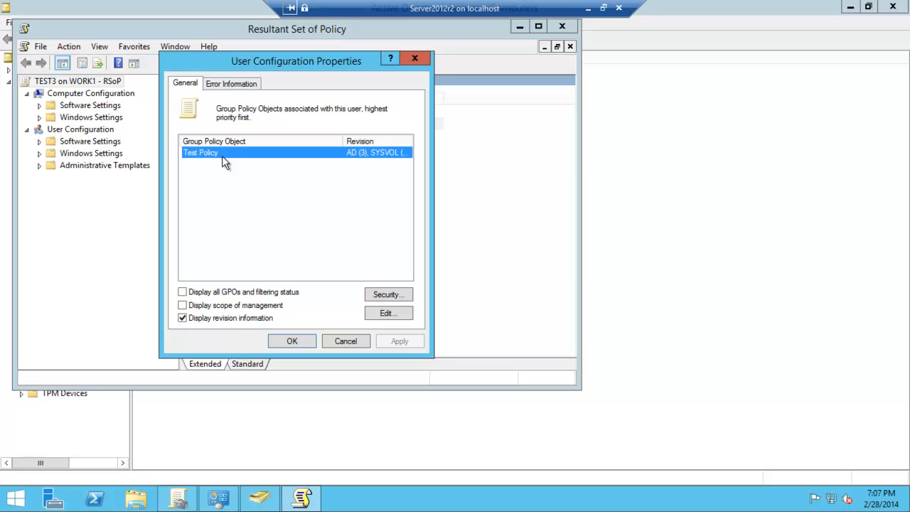
mouse_move(198, 172)
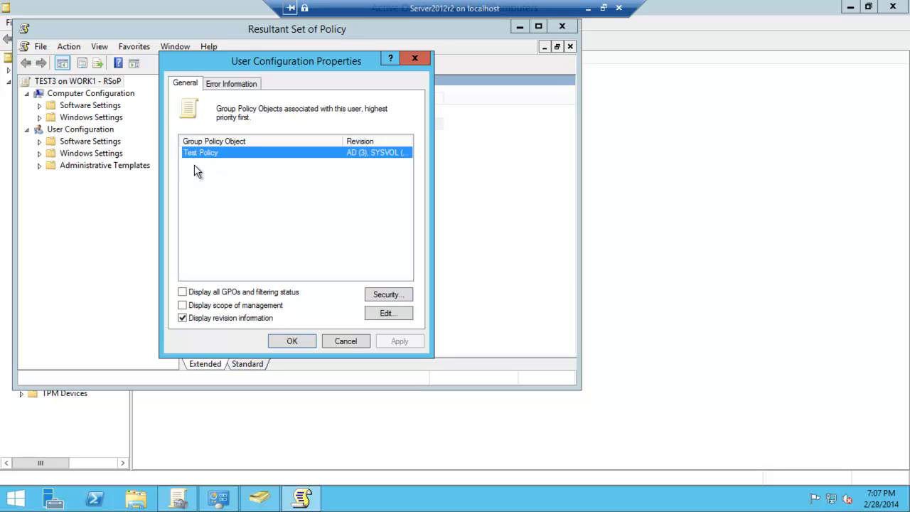
mouse_move(231, 296)
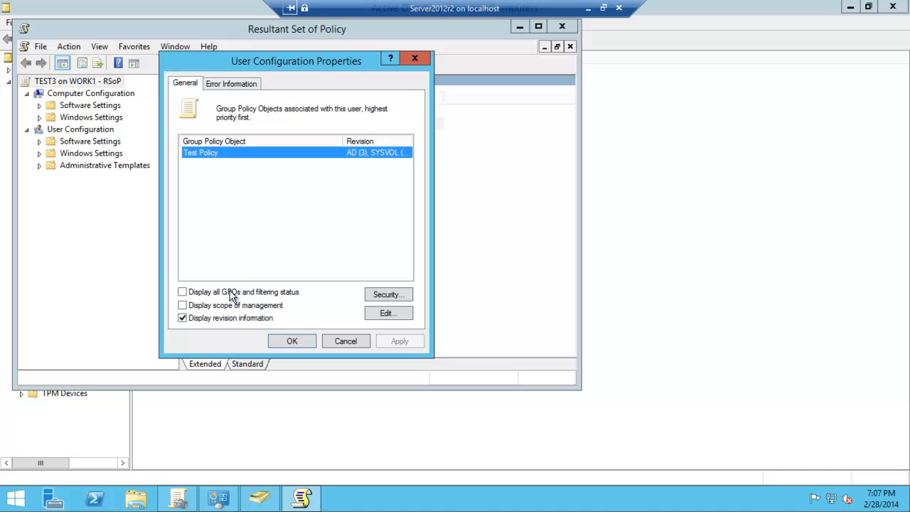
mouse_move(249, 212)
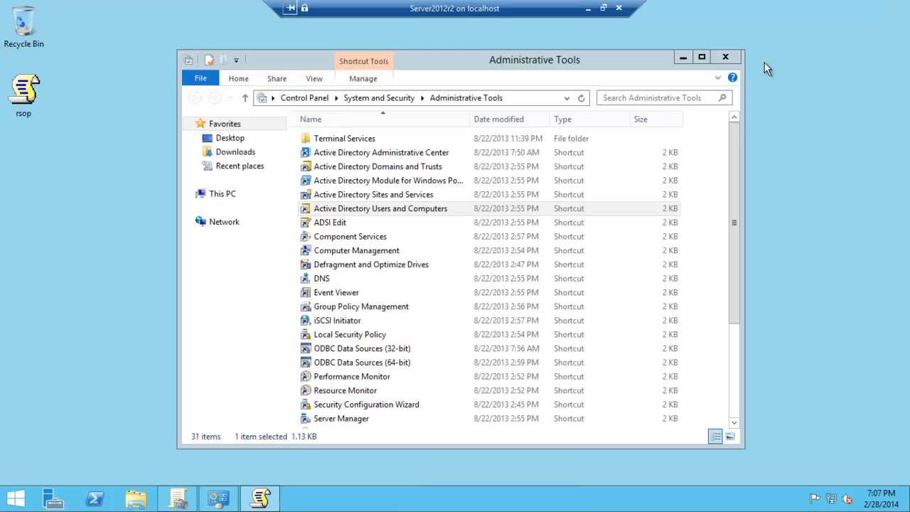
Open Group Policy Management maximized and close the Administrative Tools folder.
click(176, 497)
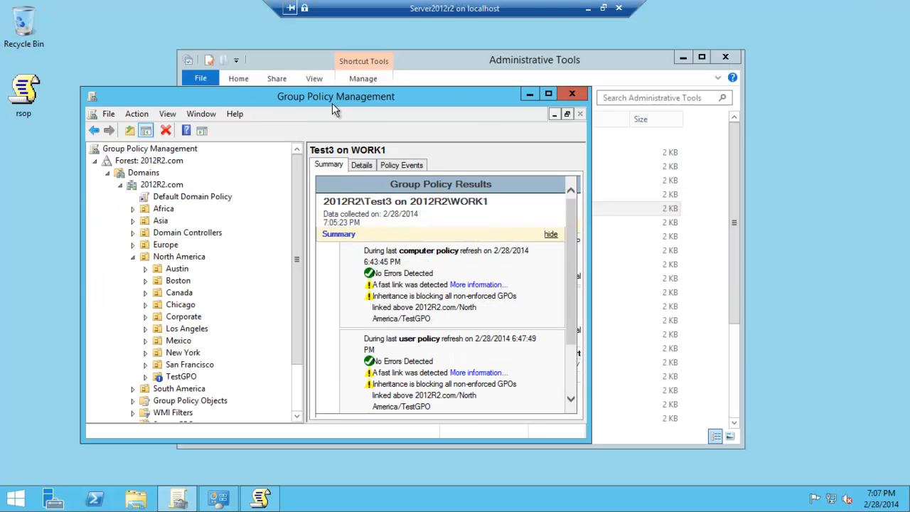
click(548, 93)
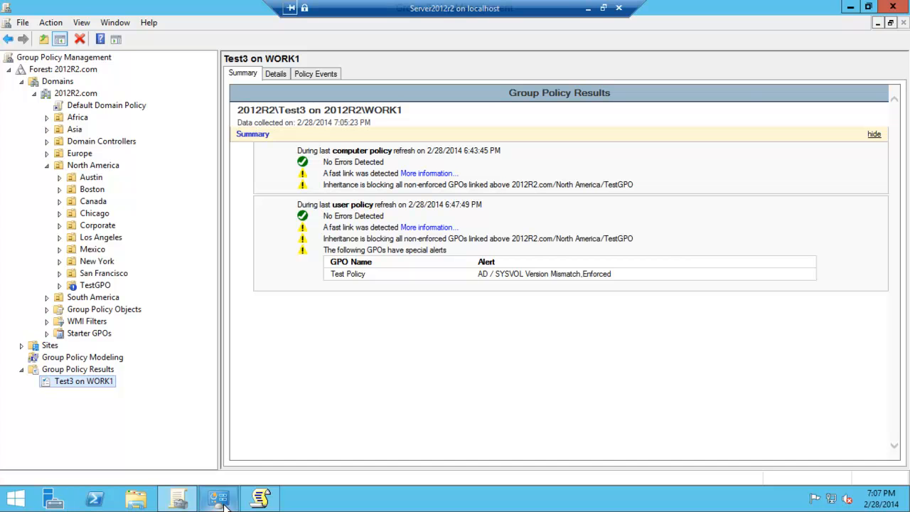
click(218, 498)
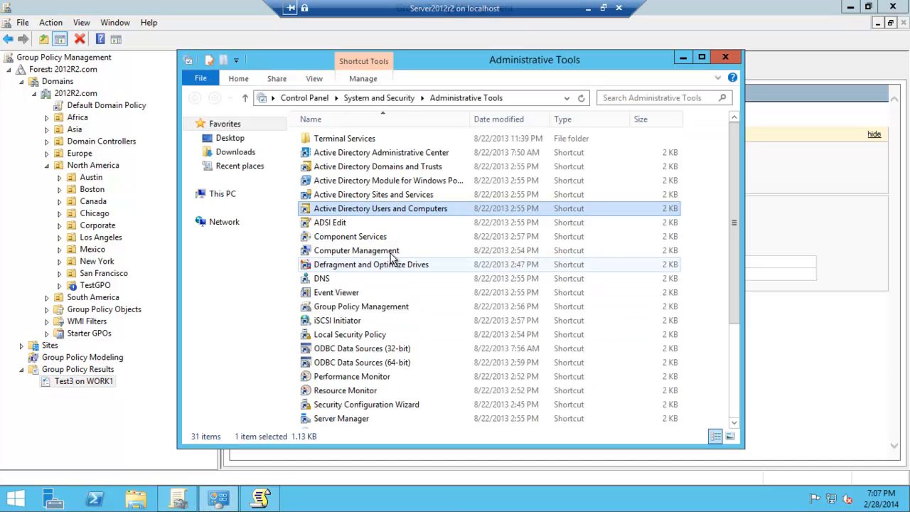
mouse_move(369, 306)
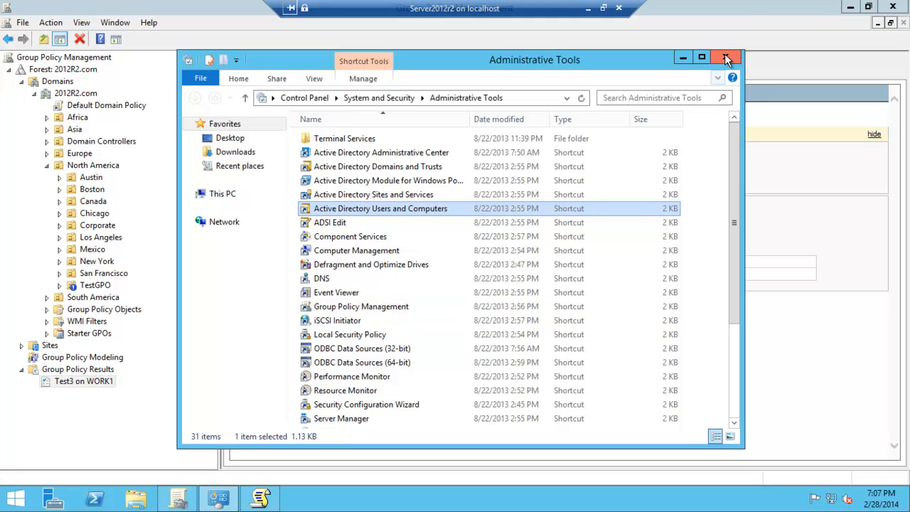
click(726, 57)
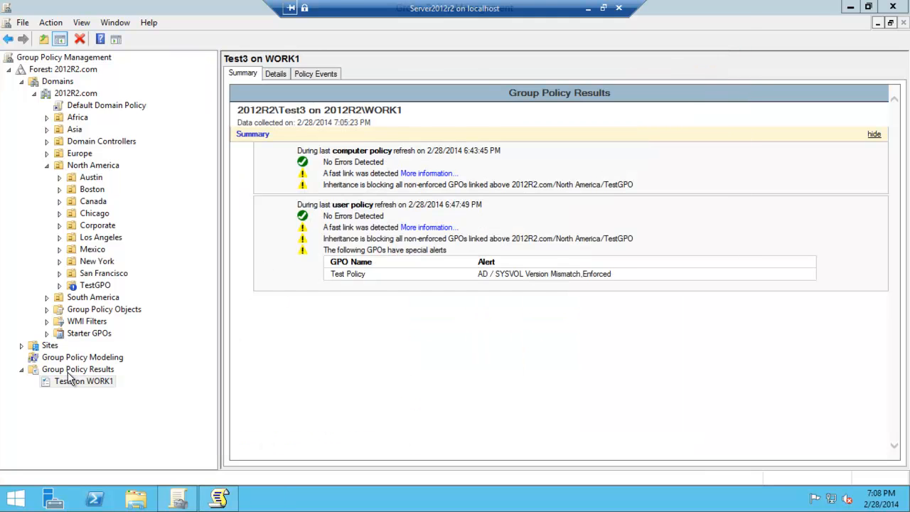
Run the Group Policy Results Wizard for user 2012R2\Test3 on computer WORK1.
right_click(78, 368)
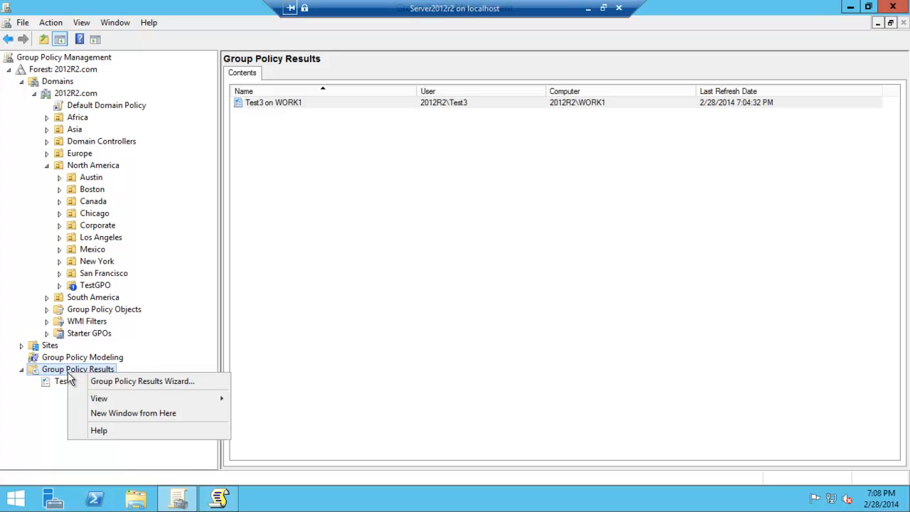
click(142, 381)
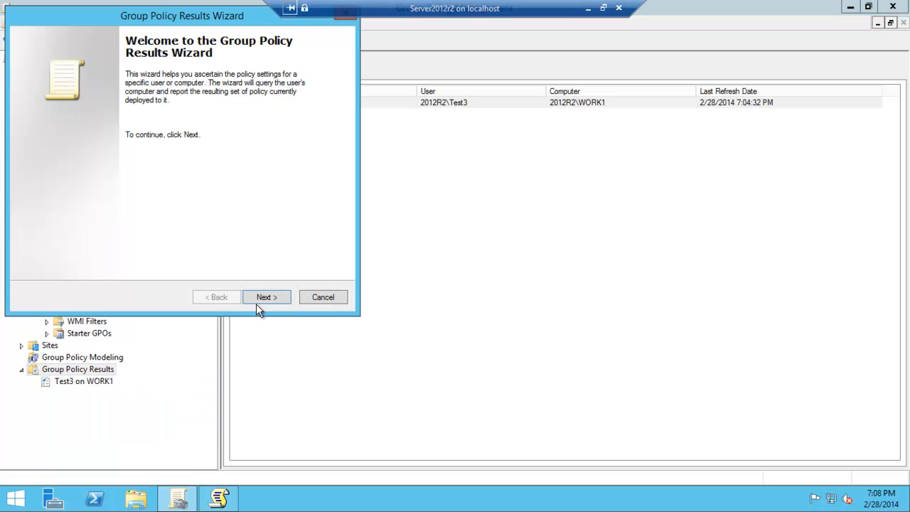
click(266, 296)
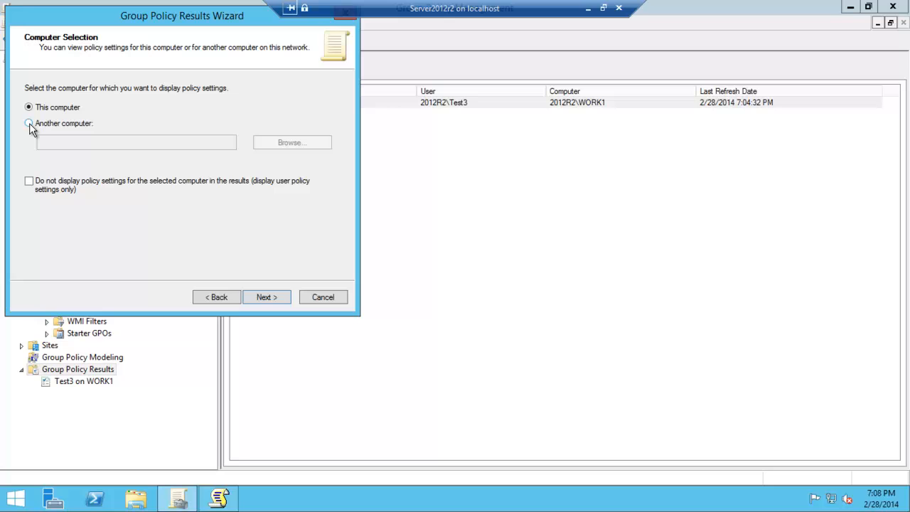
click(291, 142)
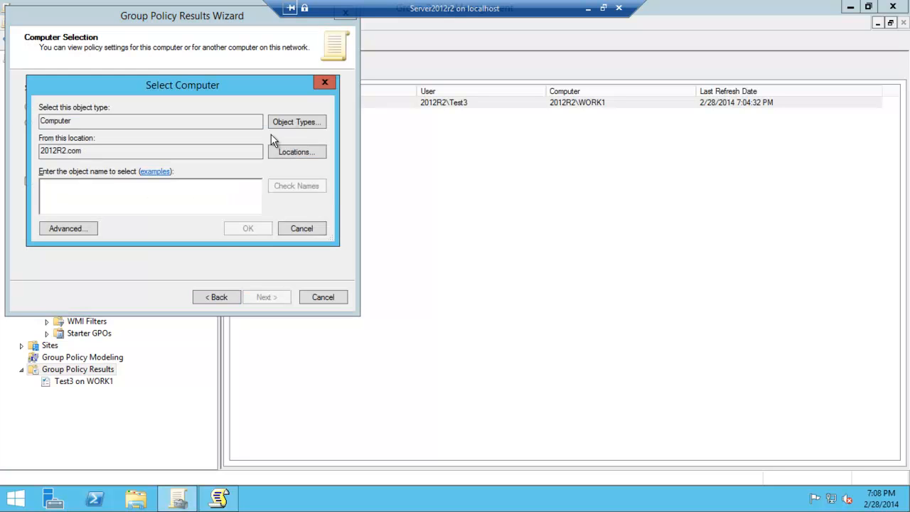
text(work1)
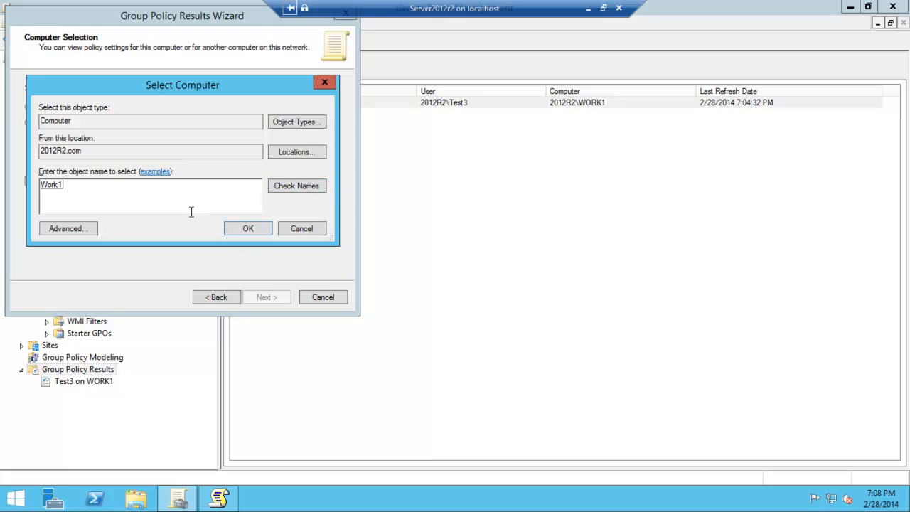
click(247, 228)
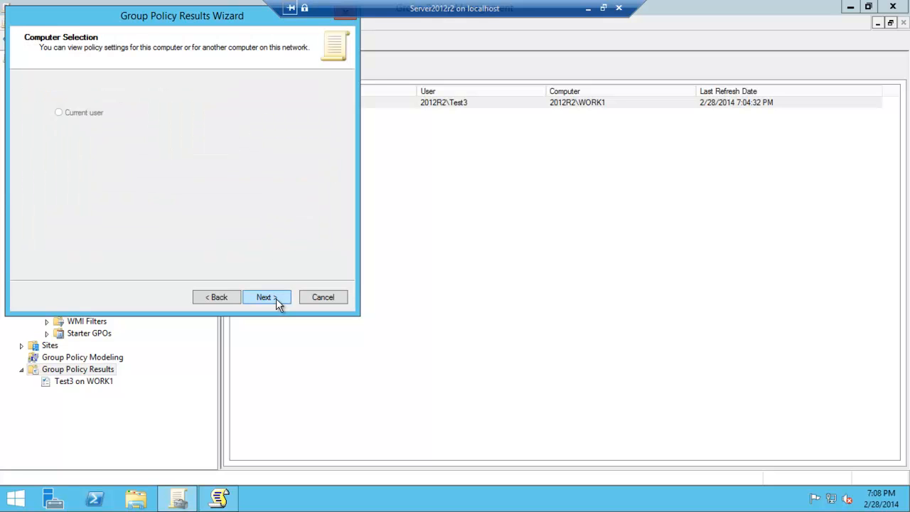
click(264, 296)
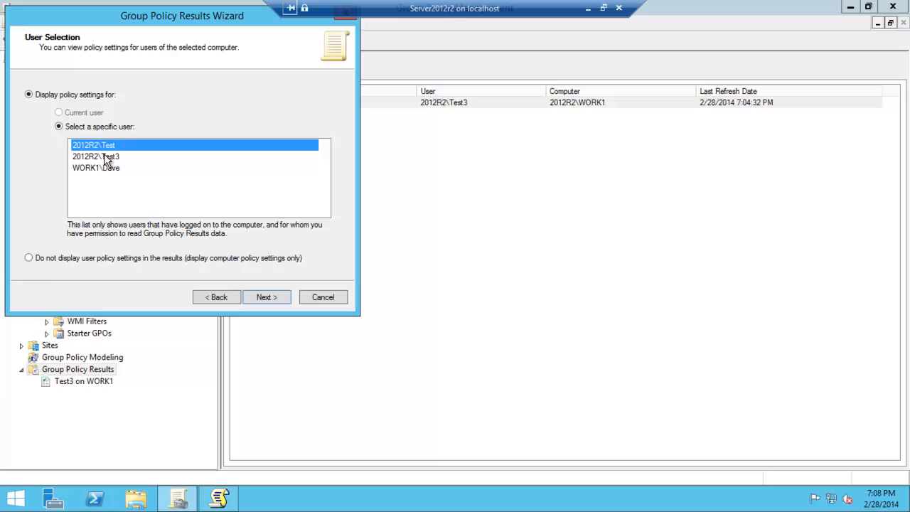
click(267, 297)
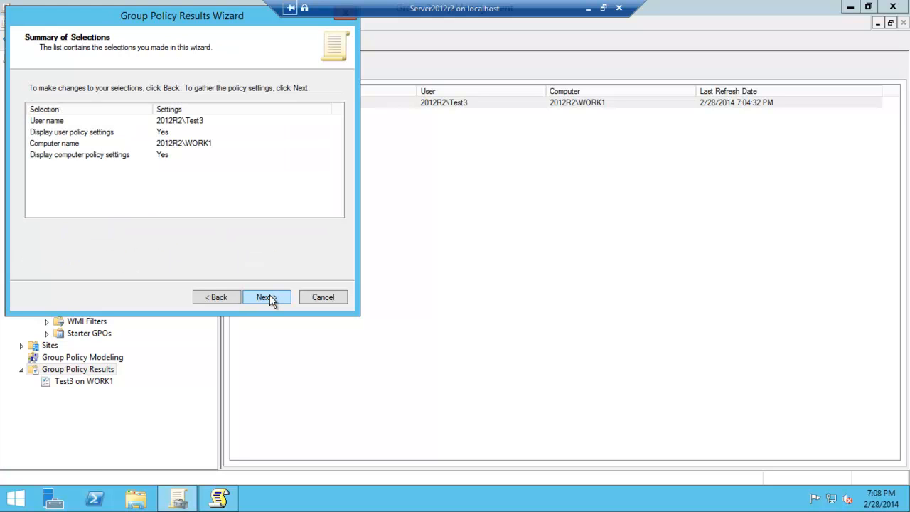
click(267, 296)
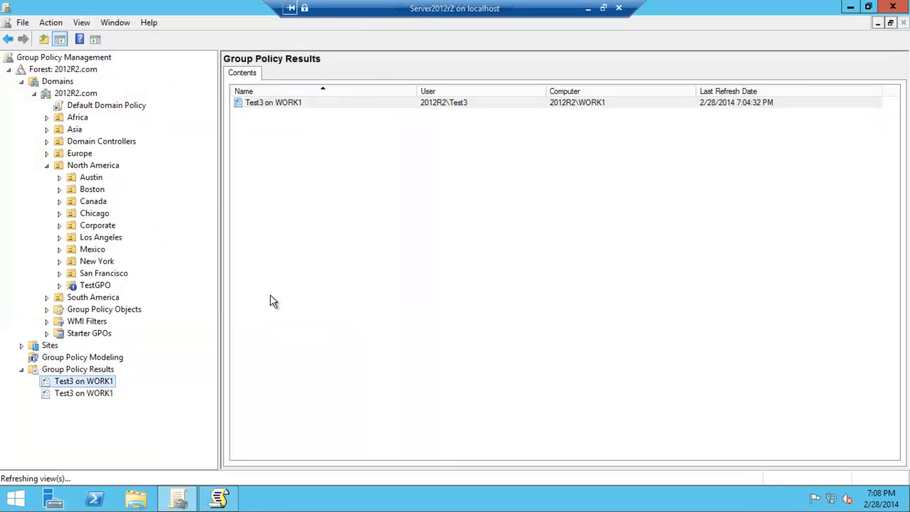
Select the new Test3 on WORK1 node to display its Summary report.
click(83, 380)
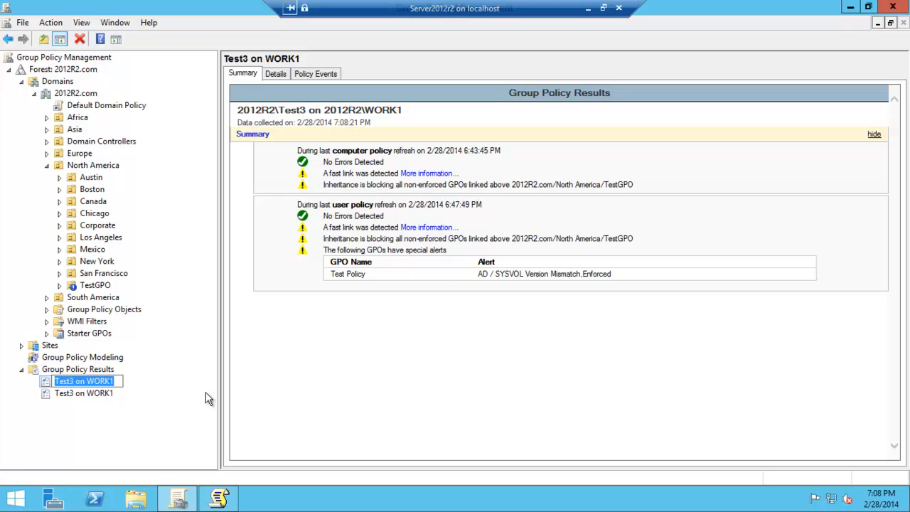
mouse_move(382, 287)
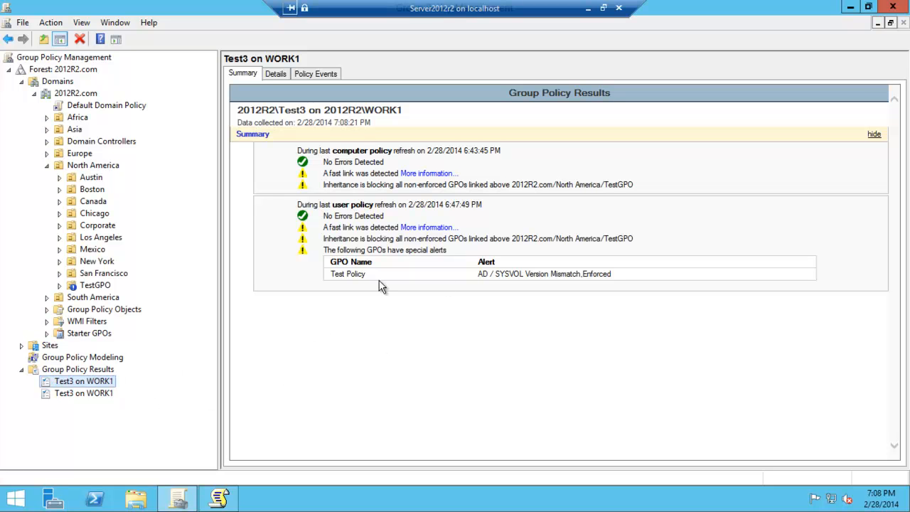
mouse_move(369, 288)
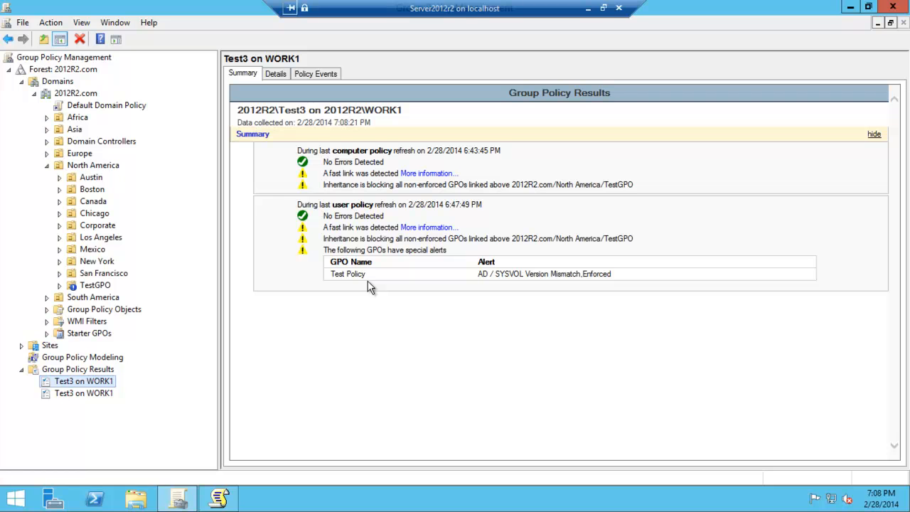
mouse_move(723, 53)
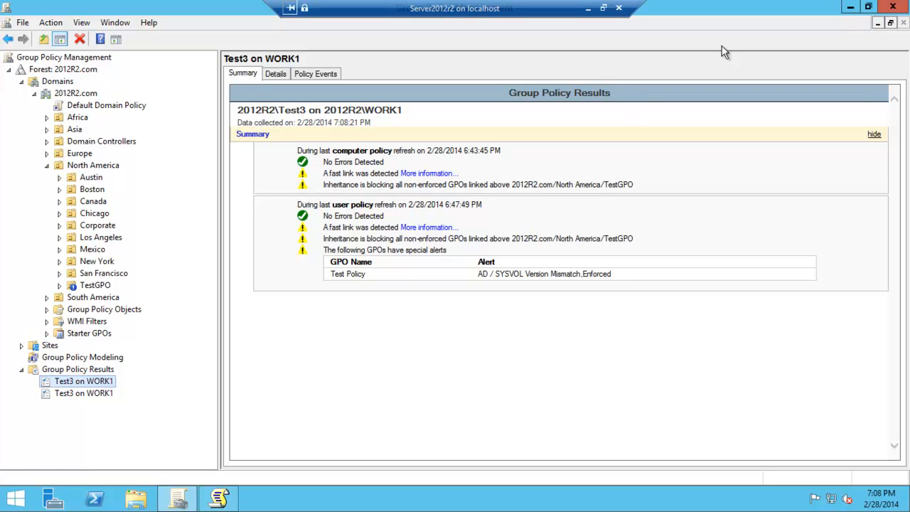